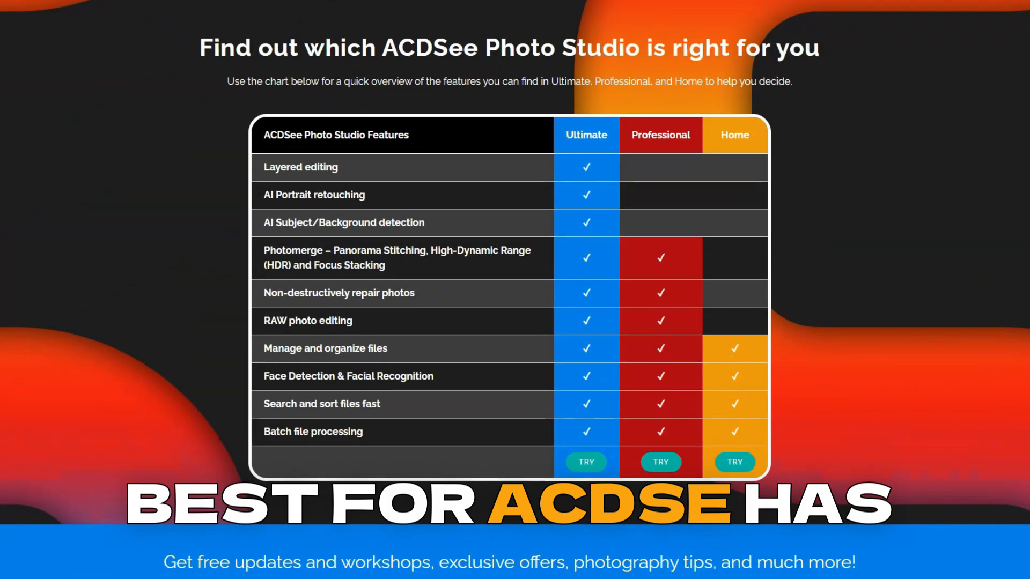
{"action": "scroll", "scroll_direction": "down", "scroll_amount": 3}
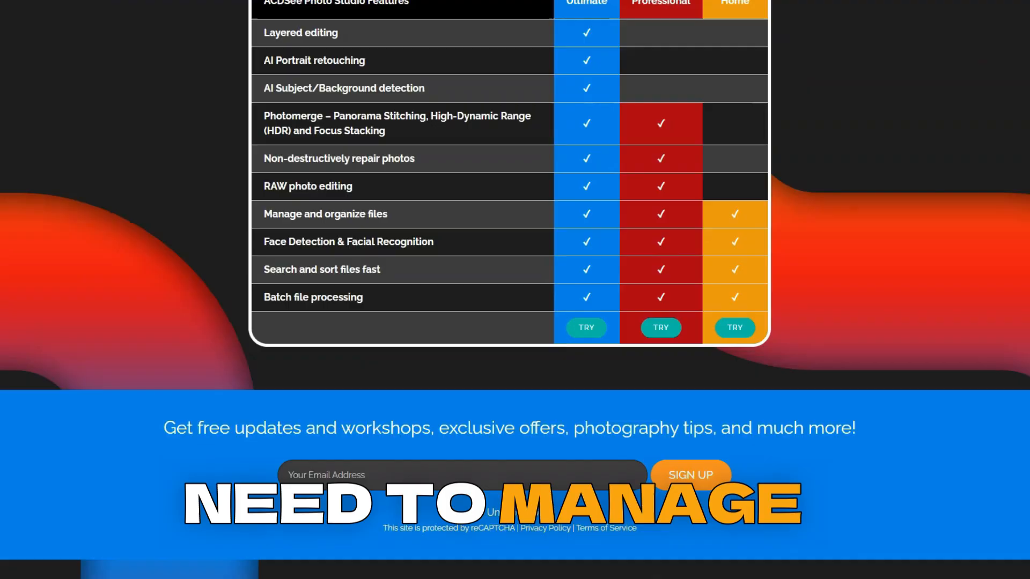
{"action": "scroll", "scroll_direction": "down", "scroll_amount": 3}
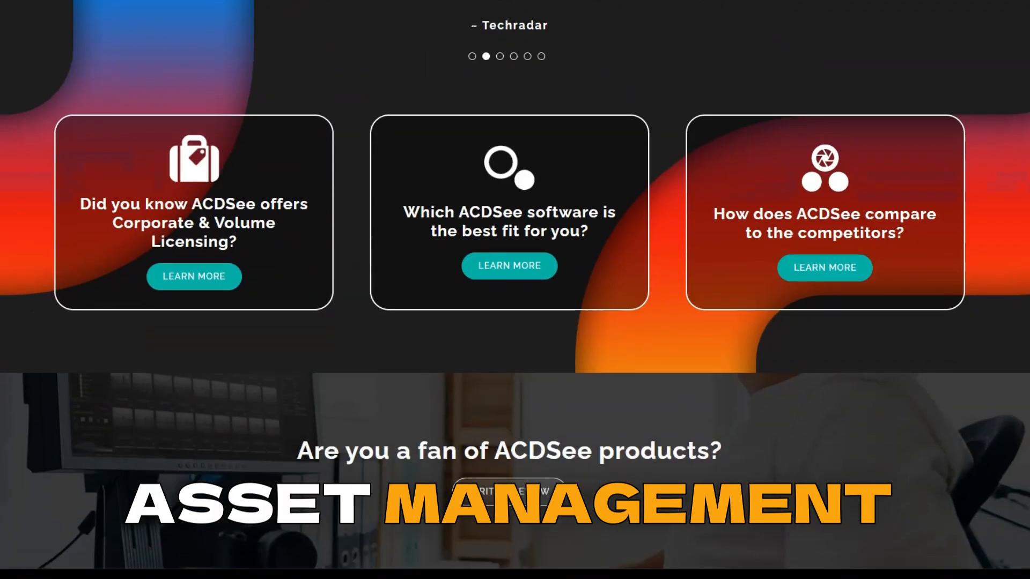
{"action": "scroll", "scroll_direction": "down", "scroll_amount": 3}
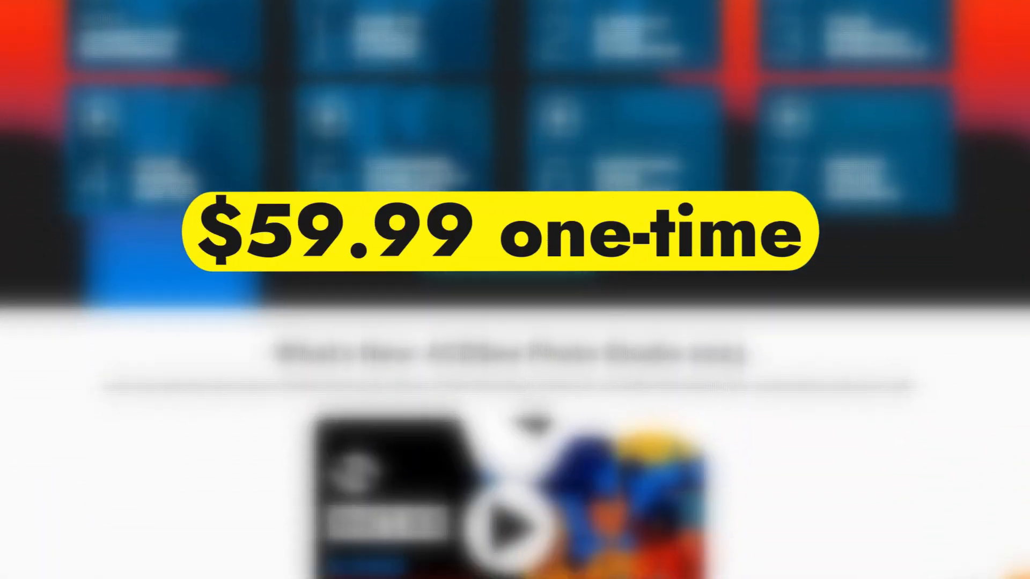
{"action": "scroll", "scroll_direction": "down", "scroll_amount": 3}
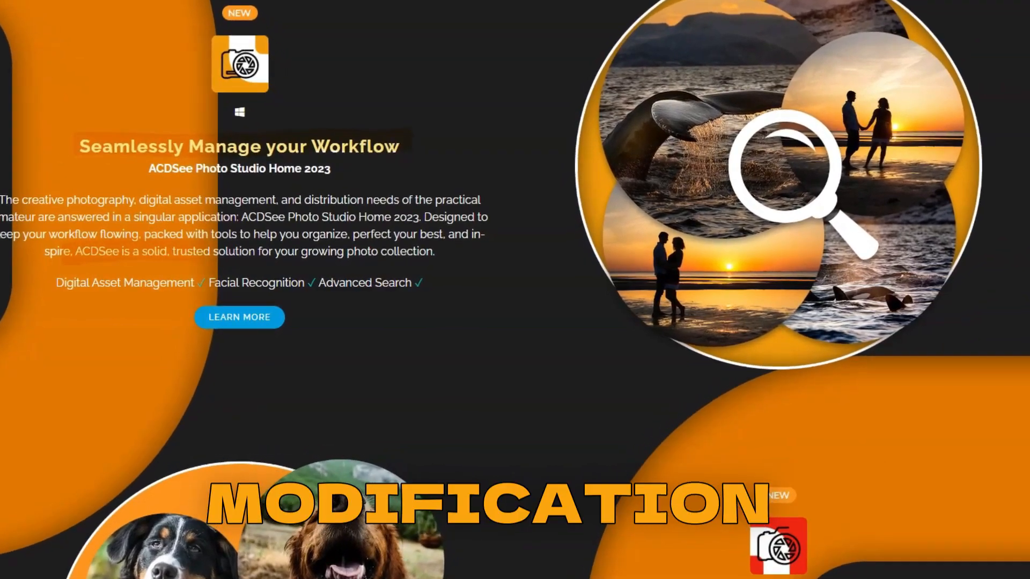
{"action": "scroll", "scroll_direction": "down", "scroll_amount": 3}
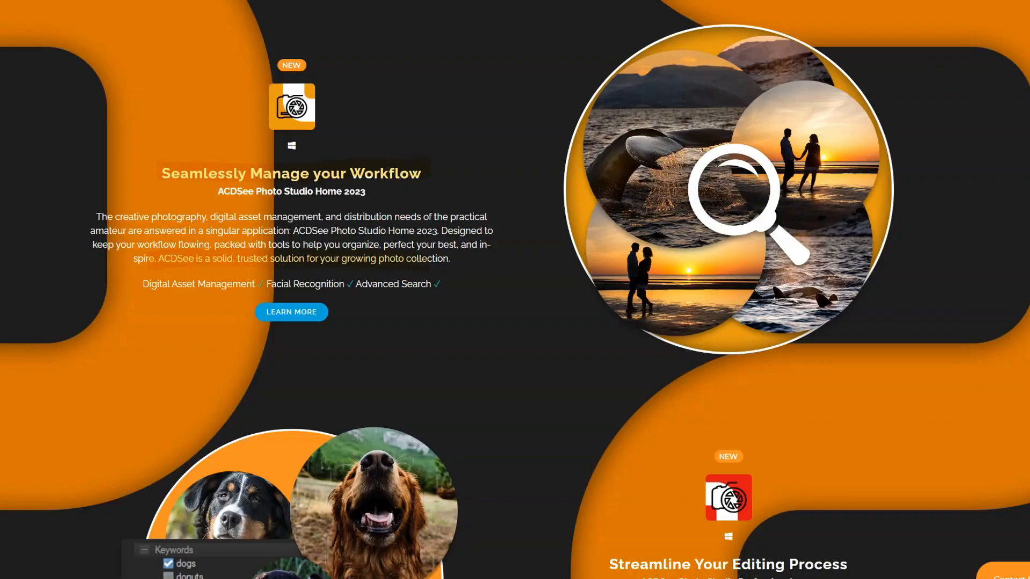
{"action": "scroll", "scroll_direction": "down", "scroll_amount": 3}
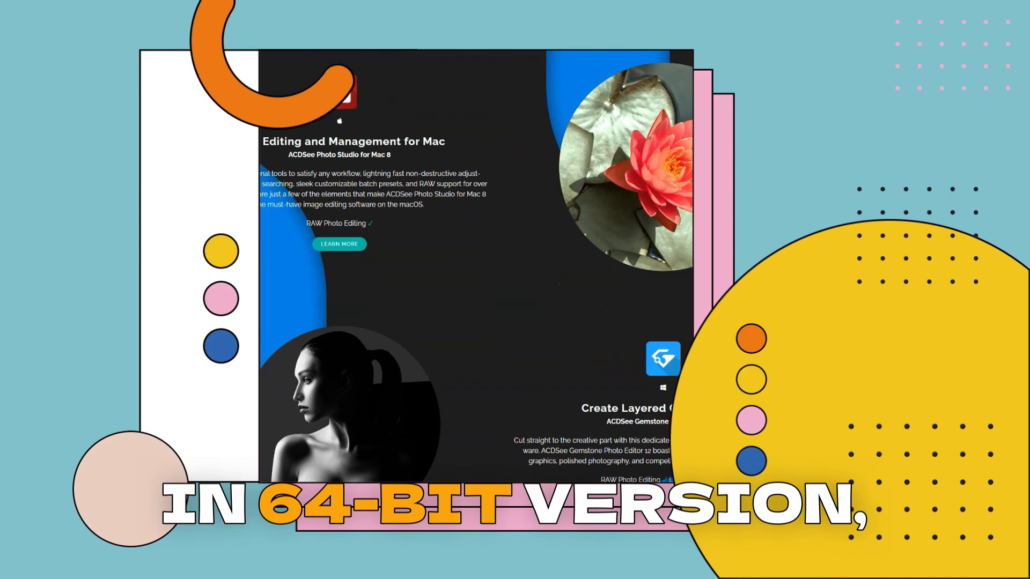
{"action": "scroll", "scroll_direction": "down", "scroll_amount": 3}
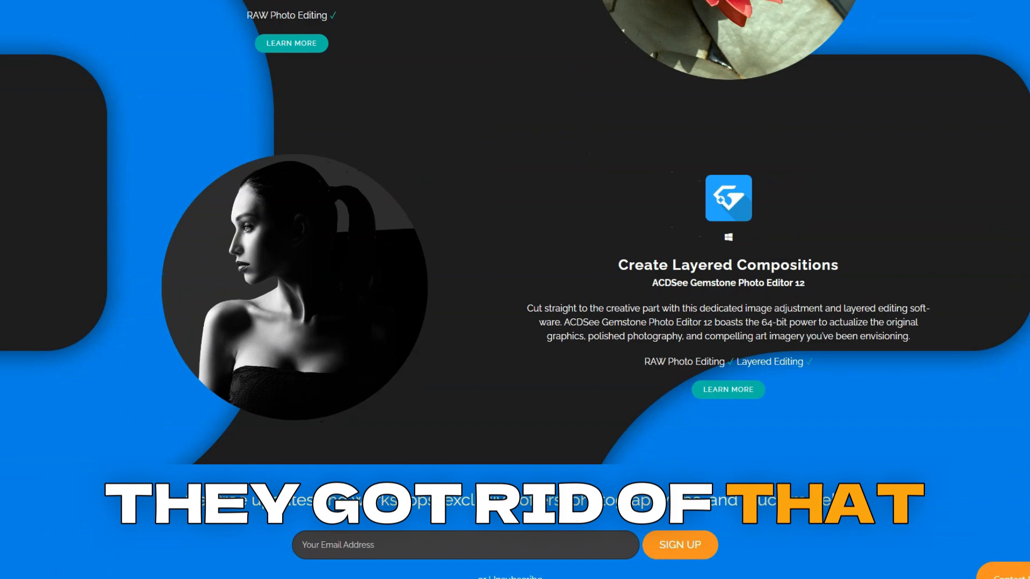